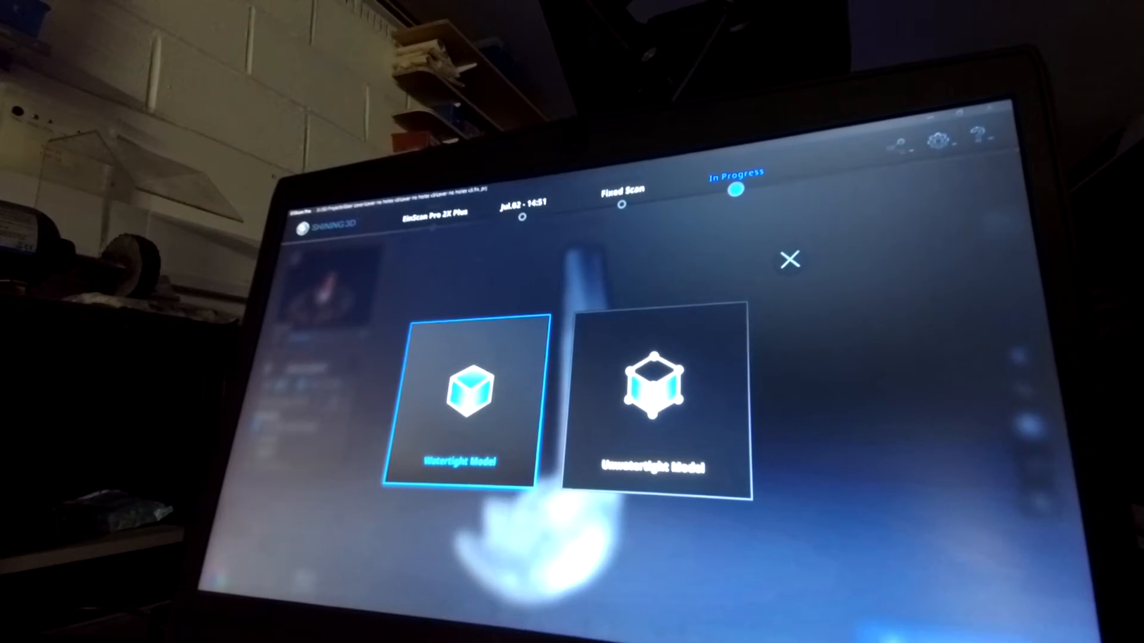
Step: Mesh the fixed scan as a Watertight Model at Low Detail
click(460, 405)
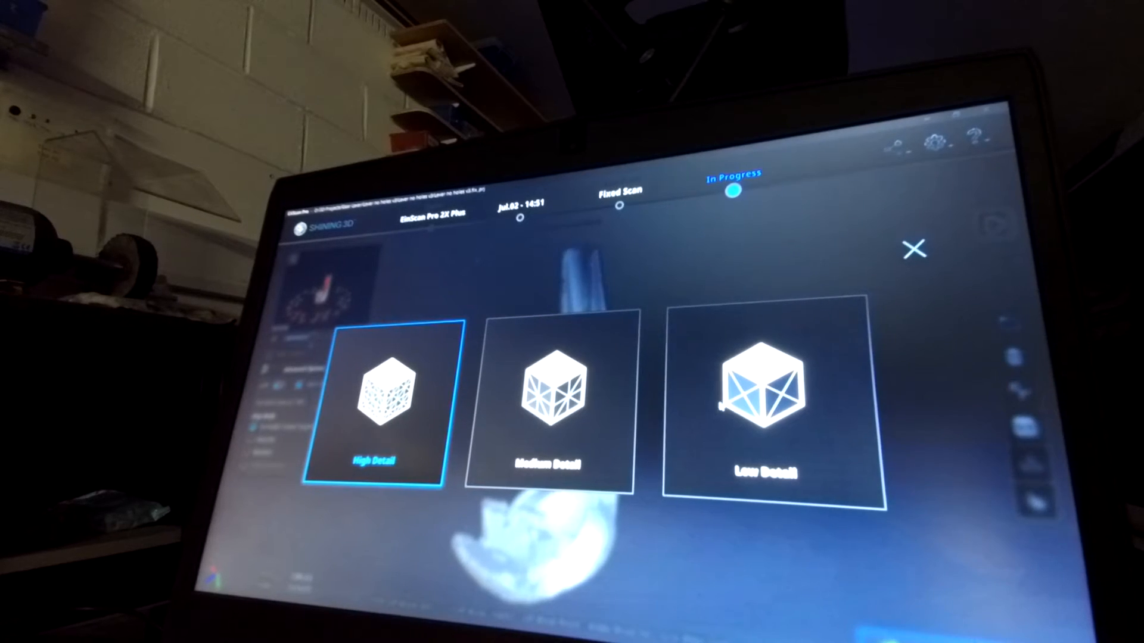
click(776, 401)
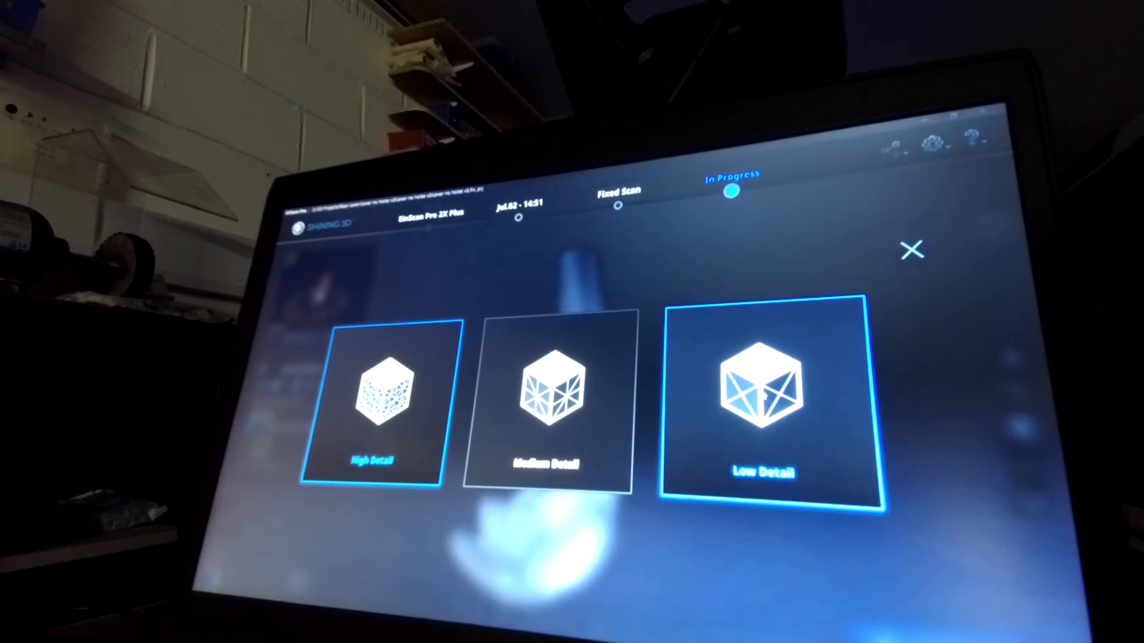
click(761, 386)
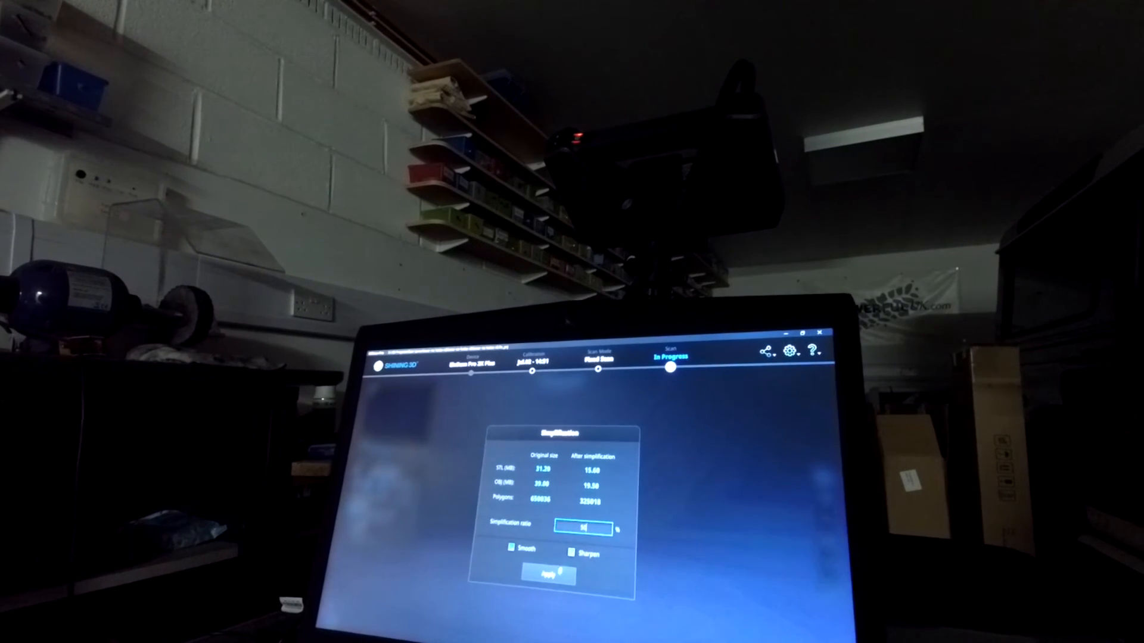
Step: Apply the 50% simplification with Smooth and Sharpen enabled, starting post-processing
click(548, 576)
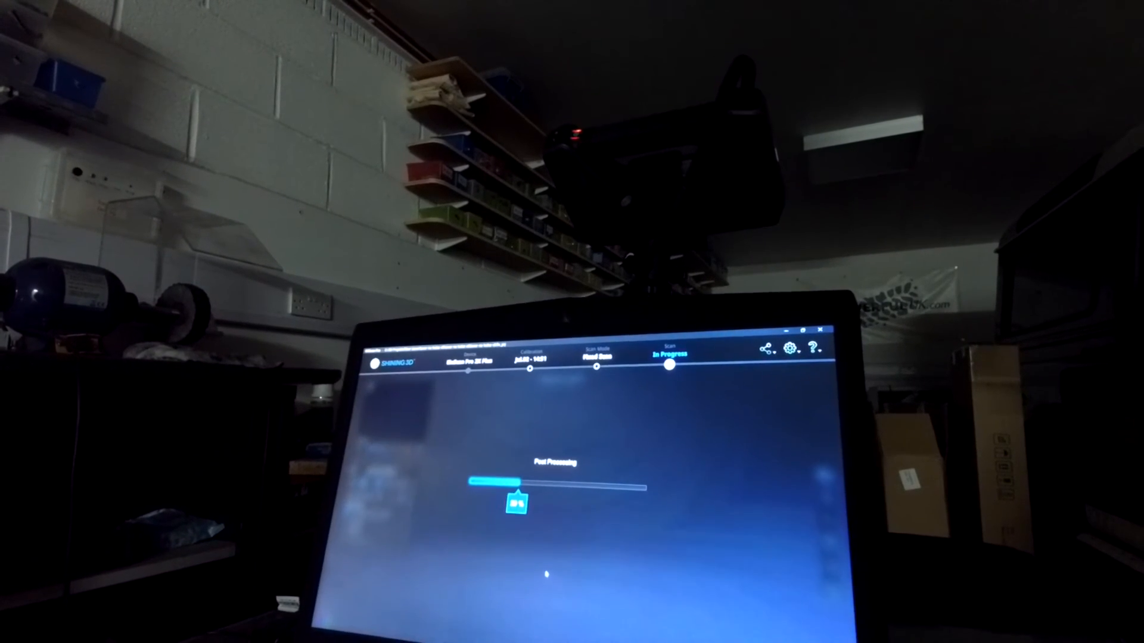